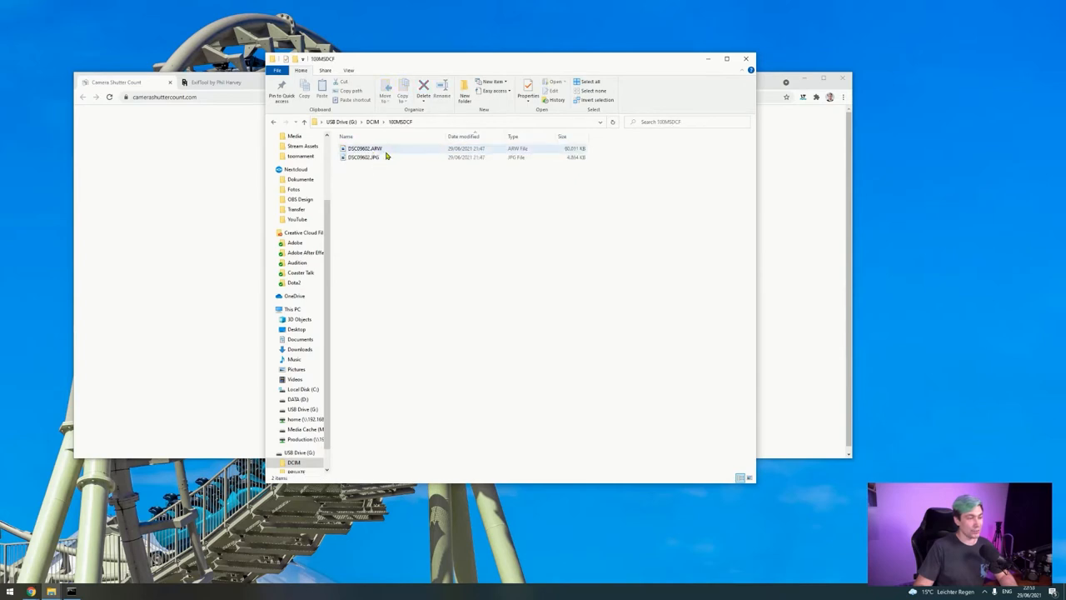
- Select the raw ARW photo in DCIM\100MSDCF and bring the shutter count website forward
{"action": "left_click", "coordinate": [363, 156]}
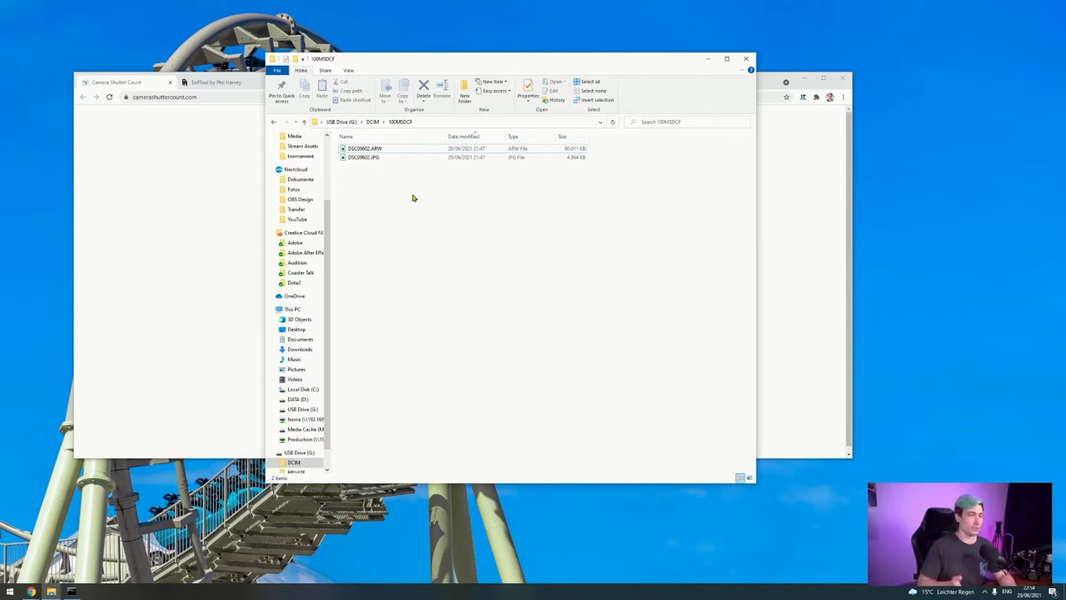
{"action": "left_click", "coordinate": [363, 148]}
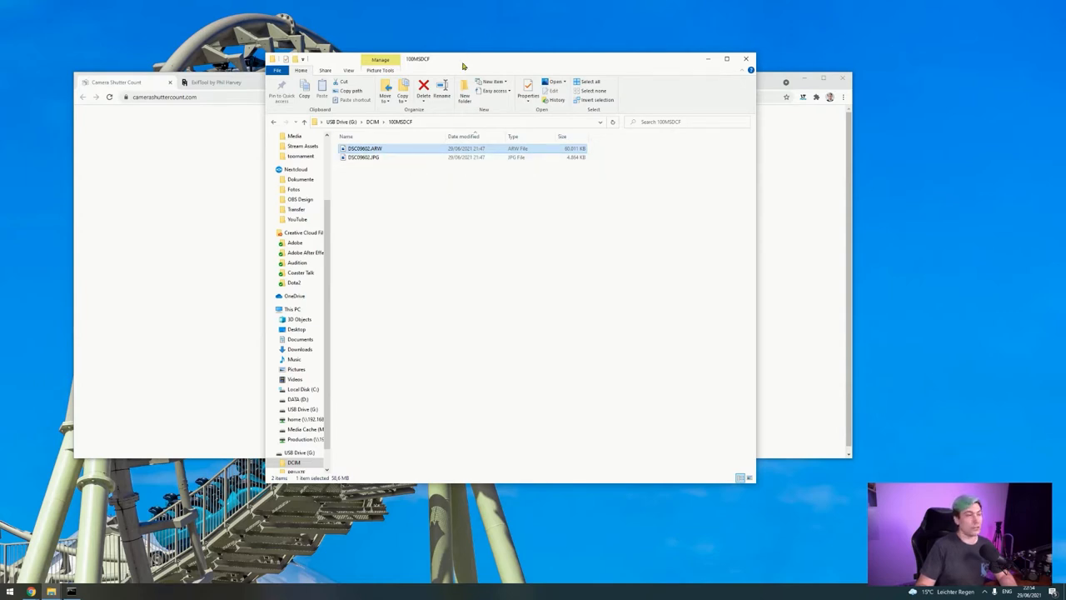
{"action": "left_click", "coordinate": [116, 81]}
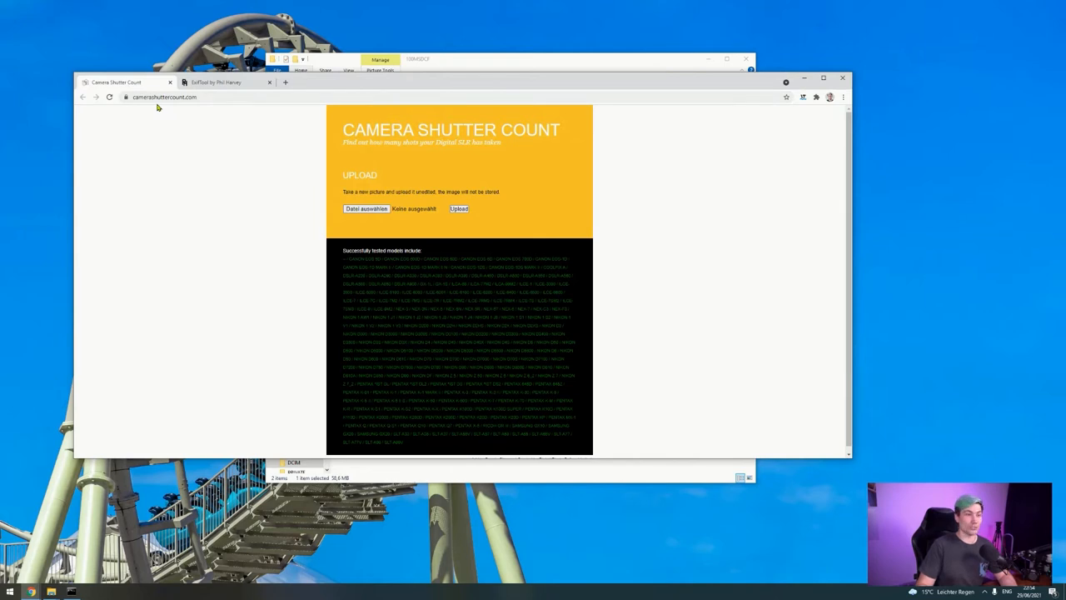
{"action": "mouse_move", "coordinate": [383, 80]}
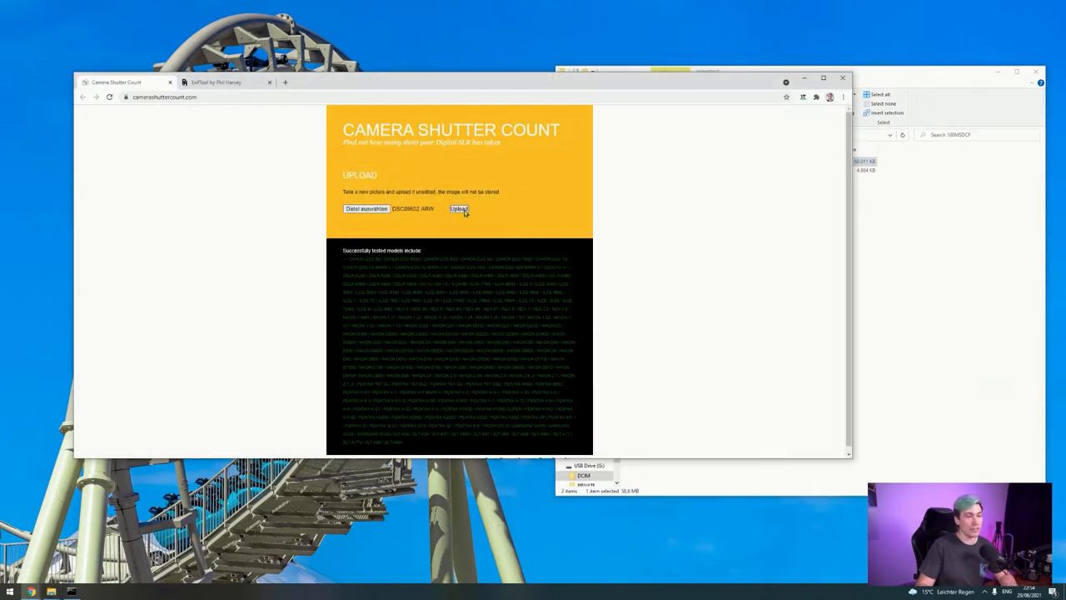
- Upload the ARW photo to camerashuttercount.com and get a shutter count of 1985
{"action": "left_click", "coordinate": [460, 209]}
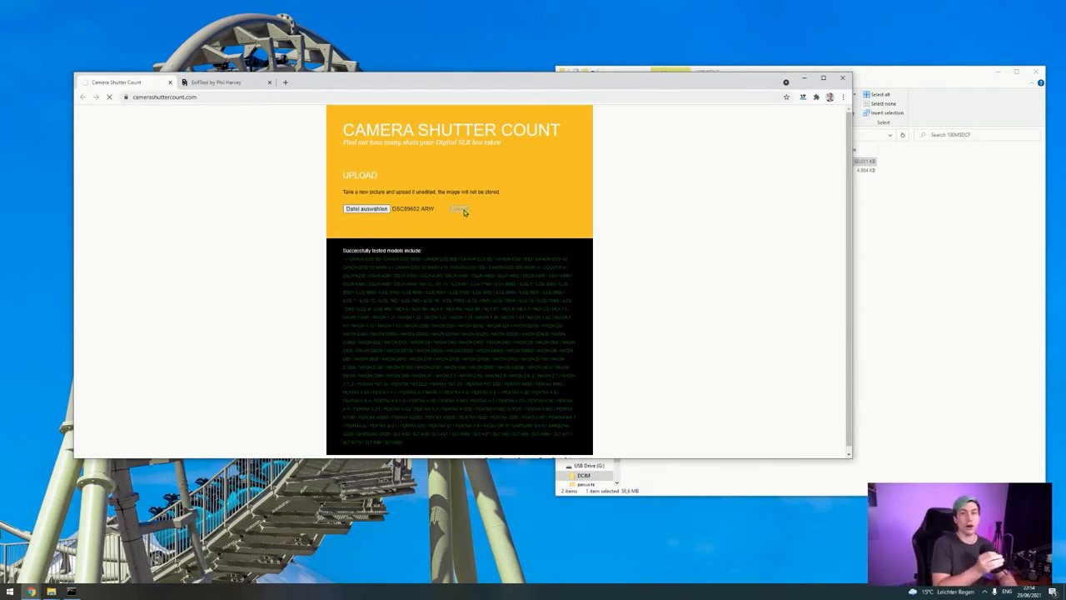
{"action": "left_click", "coordinate": [457, 210]}
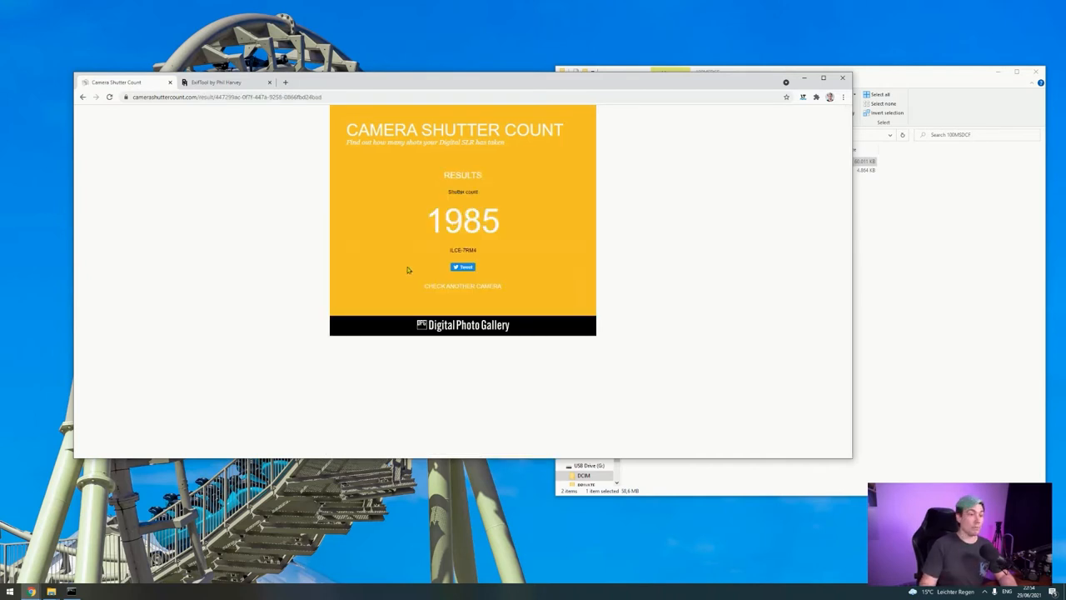
{"action": "double_click", "coordinate": [433, 220]}
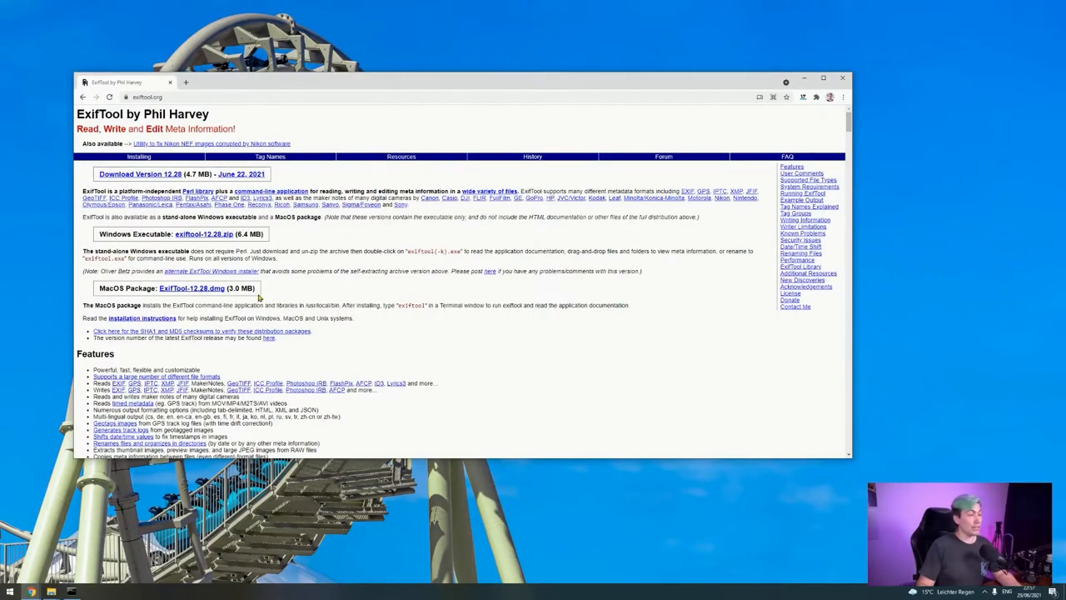
{"action": "mouse_move", "coordinate": [200, 246]}
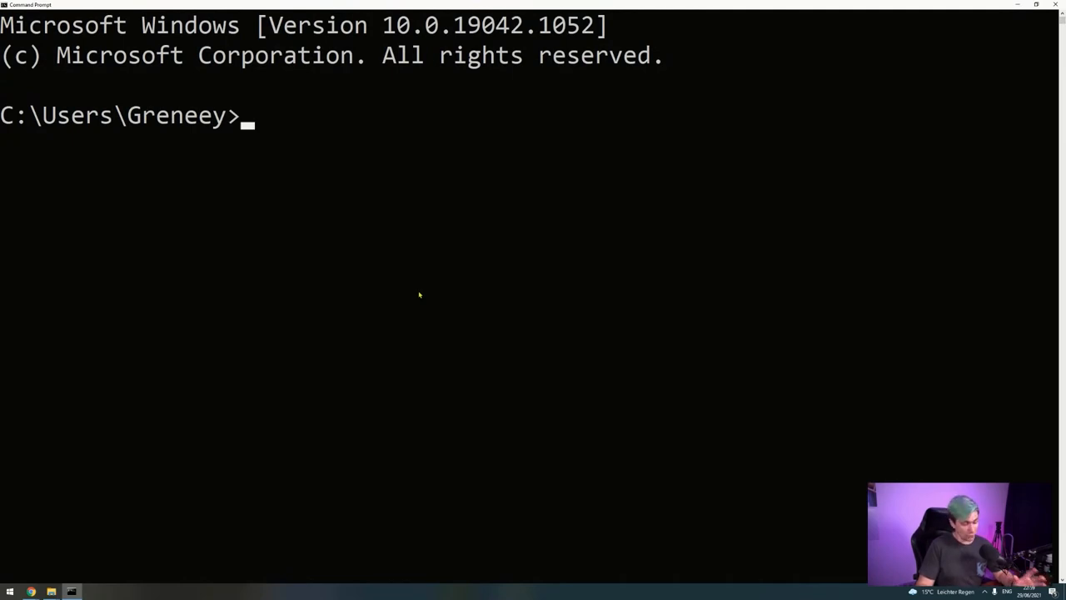
{"action": "mouse_move", "coordinate": [303, 379]}
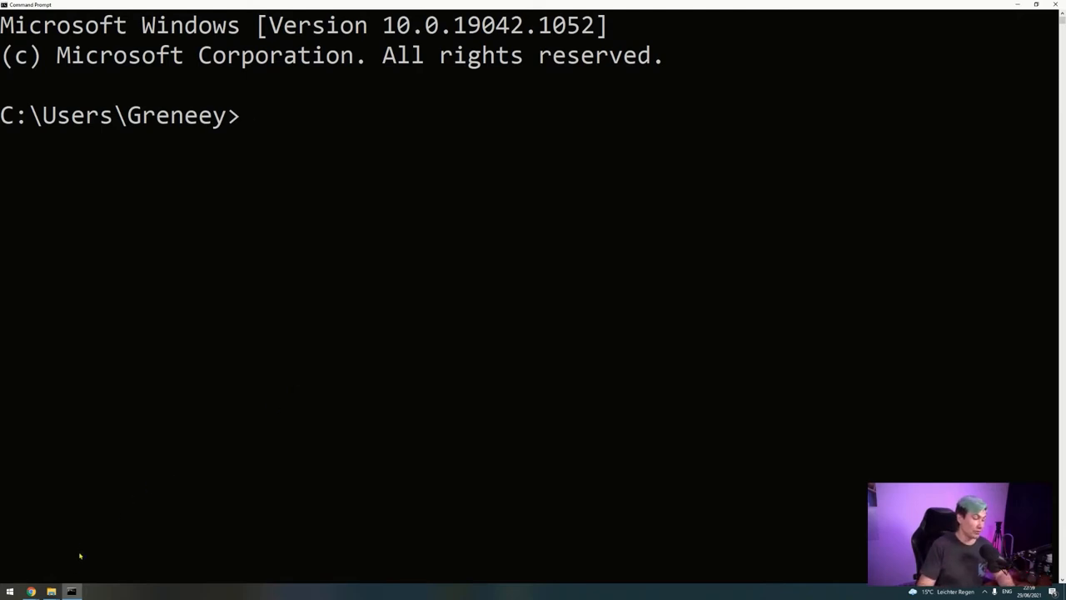
{"action": "mouse_move", "coordinate": [50, 591]}
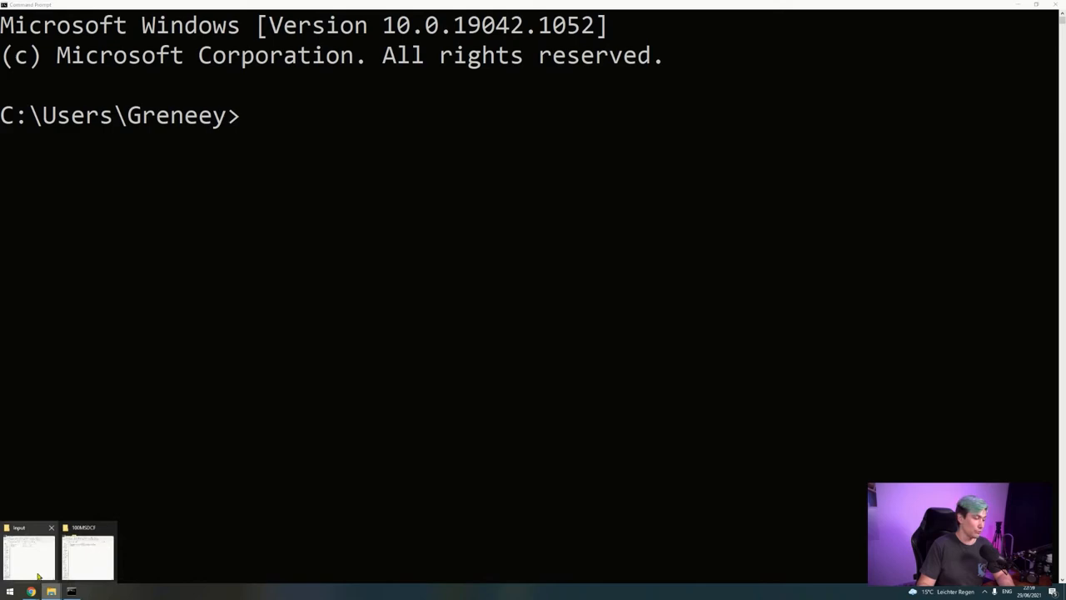
- Drop exiftool(-k).exe's quoted path onto the command line, then show the 100MSDCF photo folder
{"action": "left_click", "coordinate": [30, 551]}
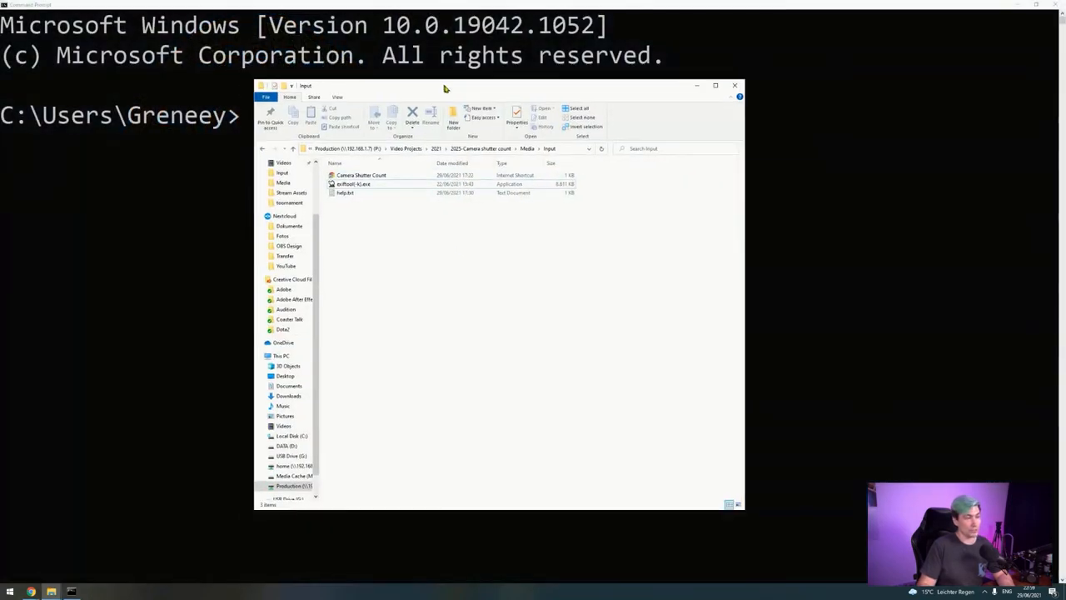
{"action": "left_click_drag", "start_coordinate": [443, 87], "coordinate": [517, 150]}
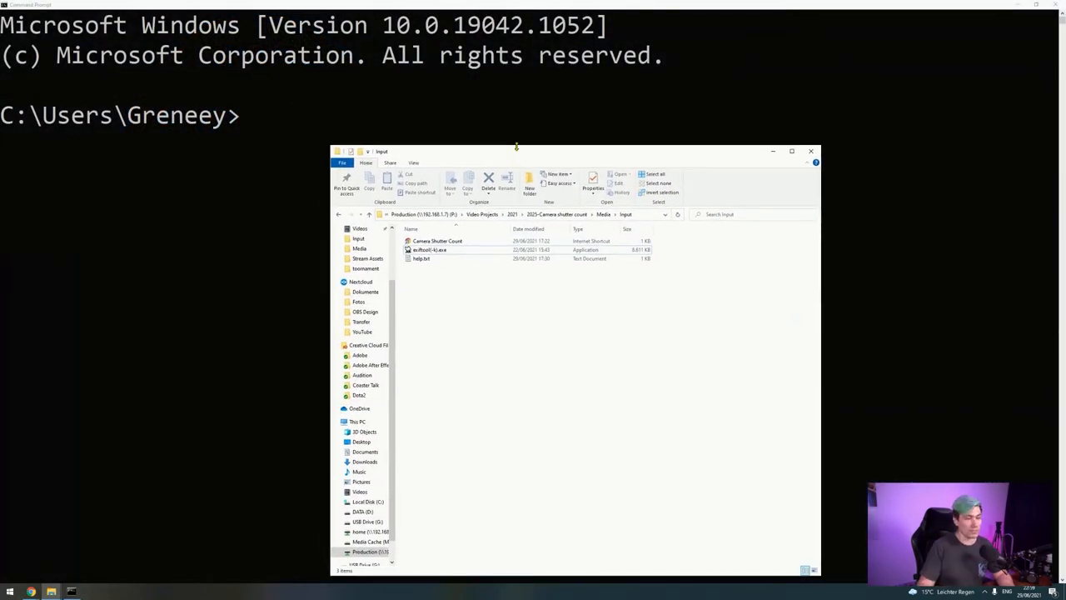
{"action": "left_click", "coordinate": [430, 250]}
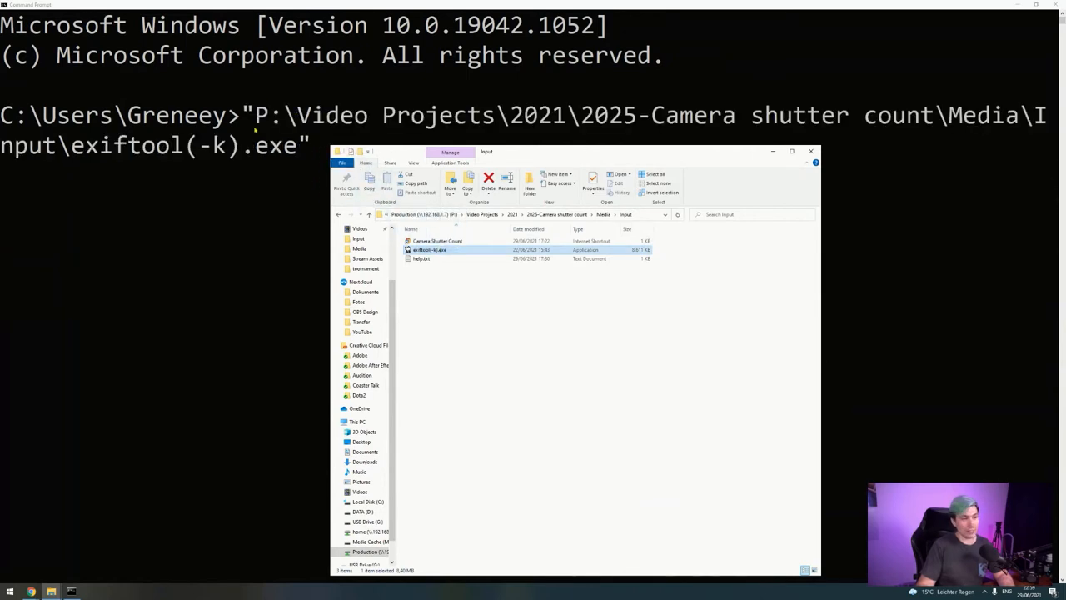
{"action": "left_click", "coordinate": [809, 149]}
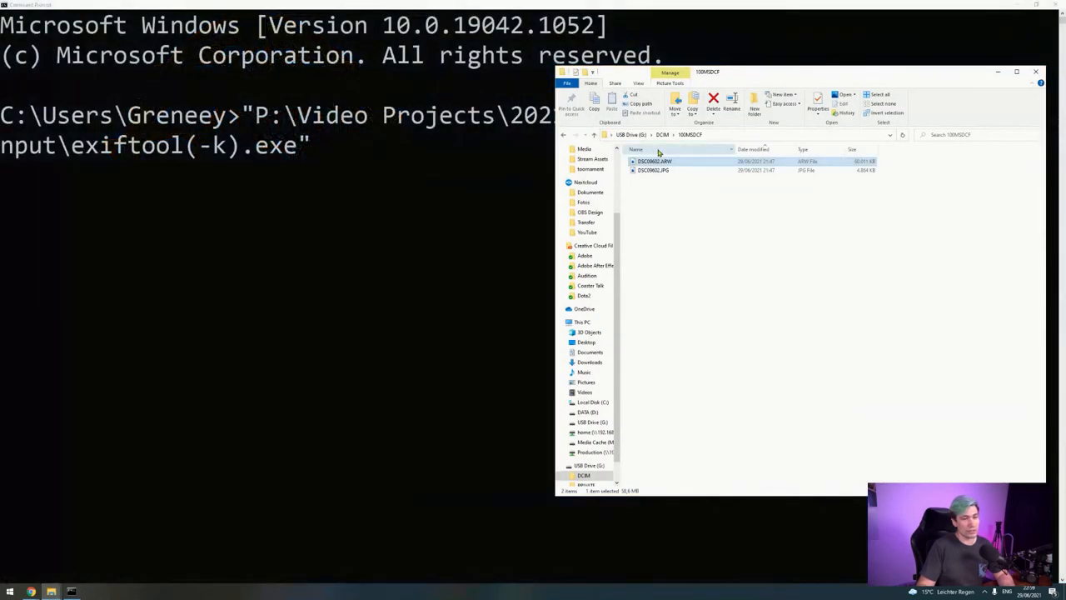
- Append the photo path G:\DCIM\100MSDCF\DSC09602.ARW and a pipe after the ExifTool path
{"action": "type", "text": "G:\\DCIM\\100MSDCF\\DSC09602.ARW |"}
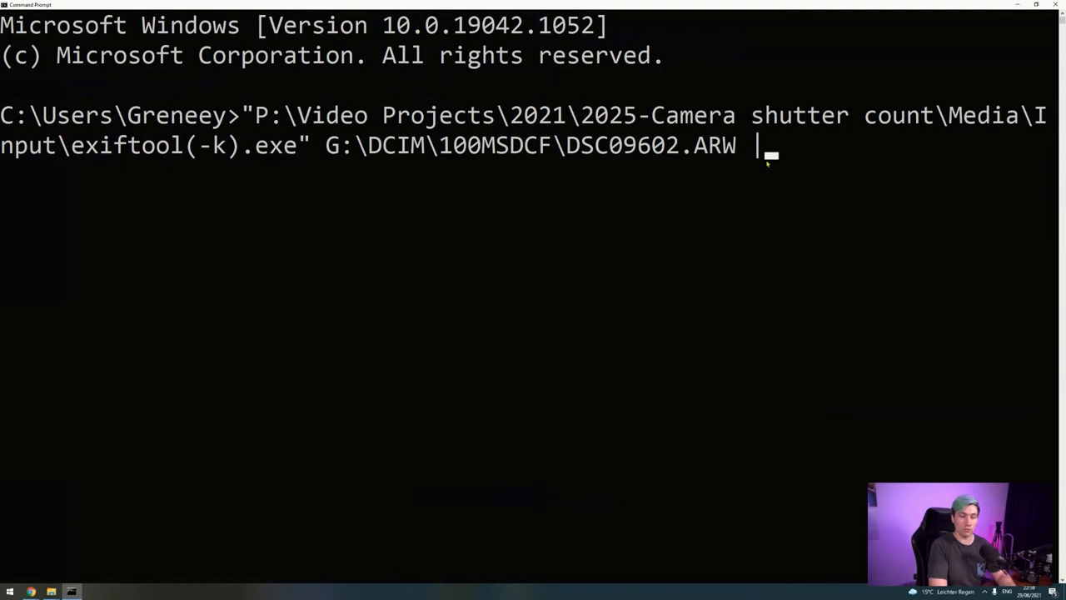
- Run ExifTool piped through find /I "count", showing Shutter Count 1985
{"action": "type", "text": "find"}
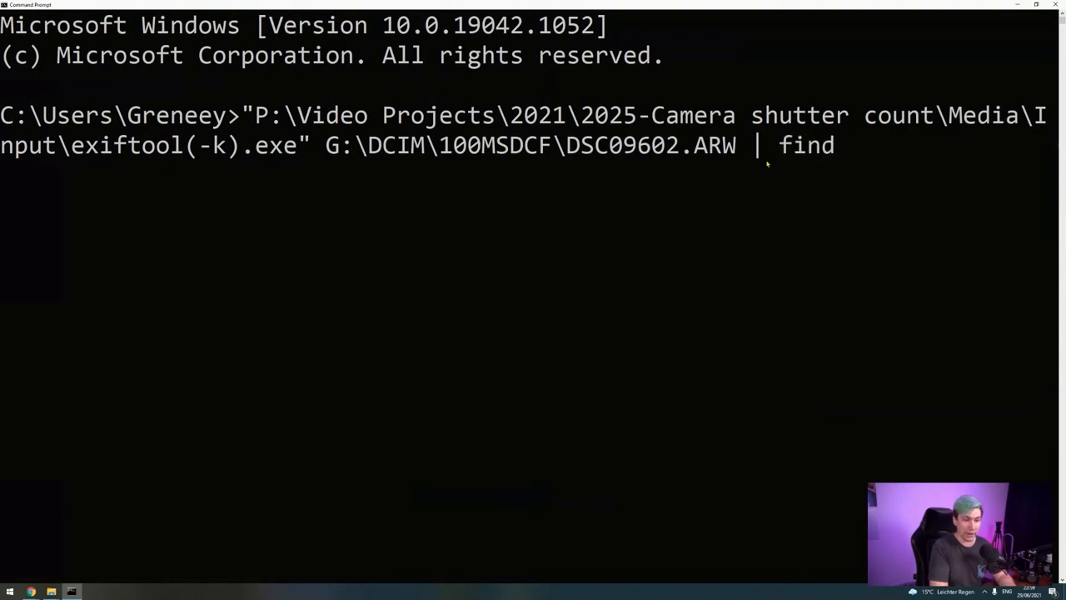
{"action": "type", "text": "/I \""}
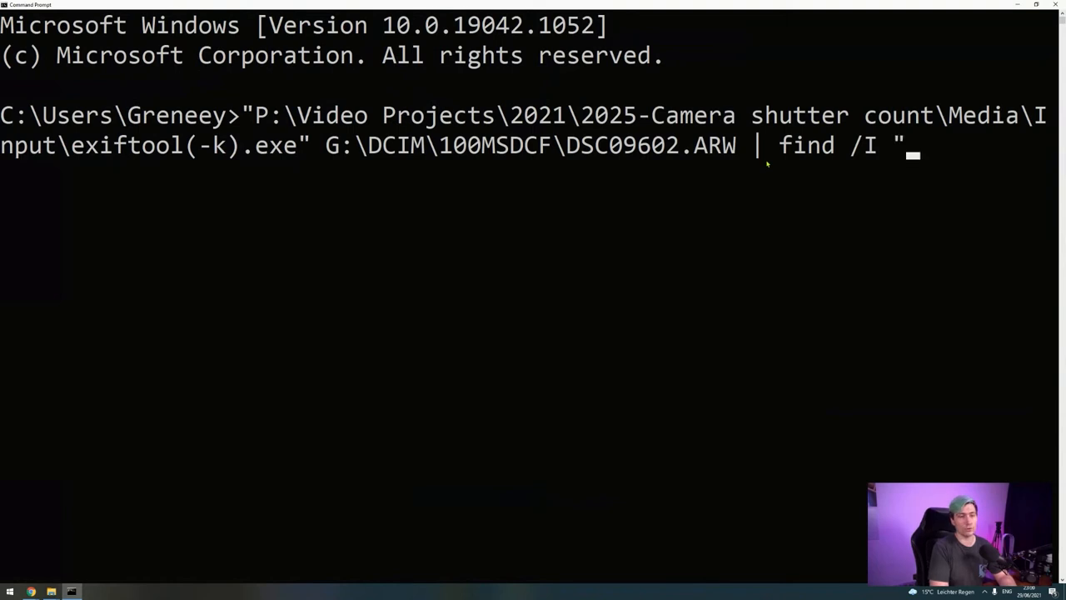
{"action": "type", "text": "count\""}
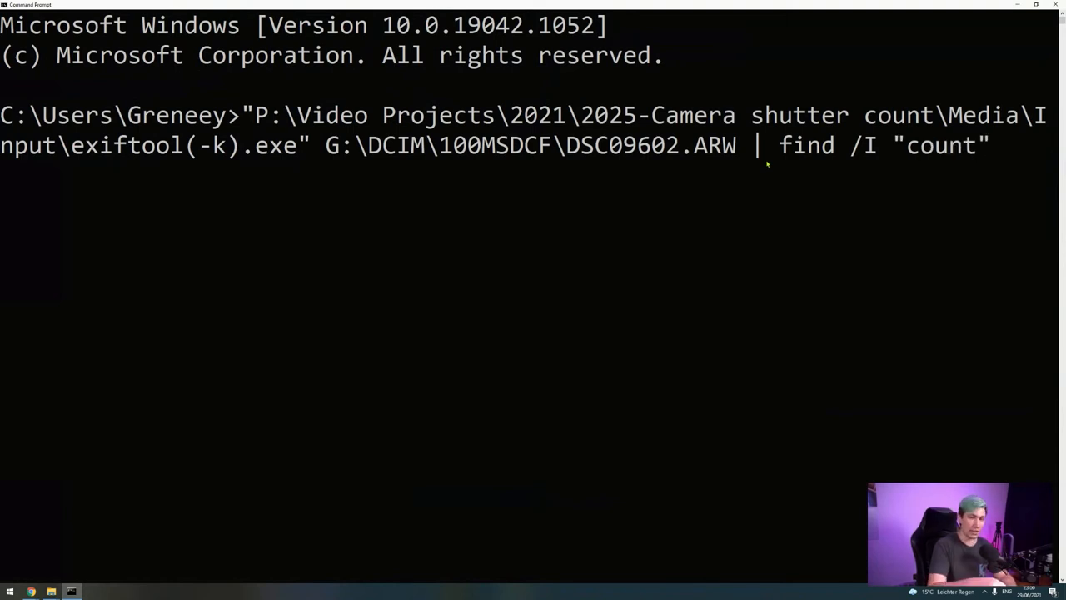
{"action": "key", "text": "enter"}
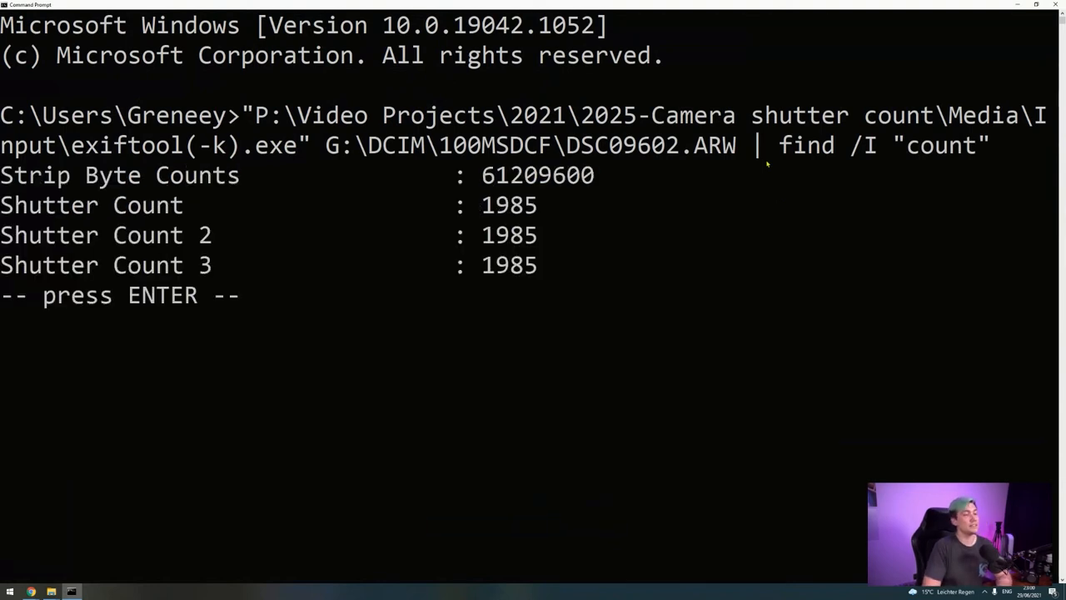
{"action": "key", "text": "enter"}
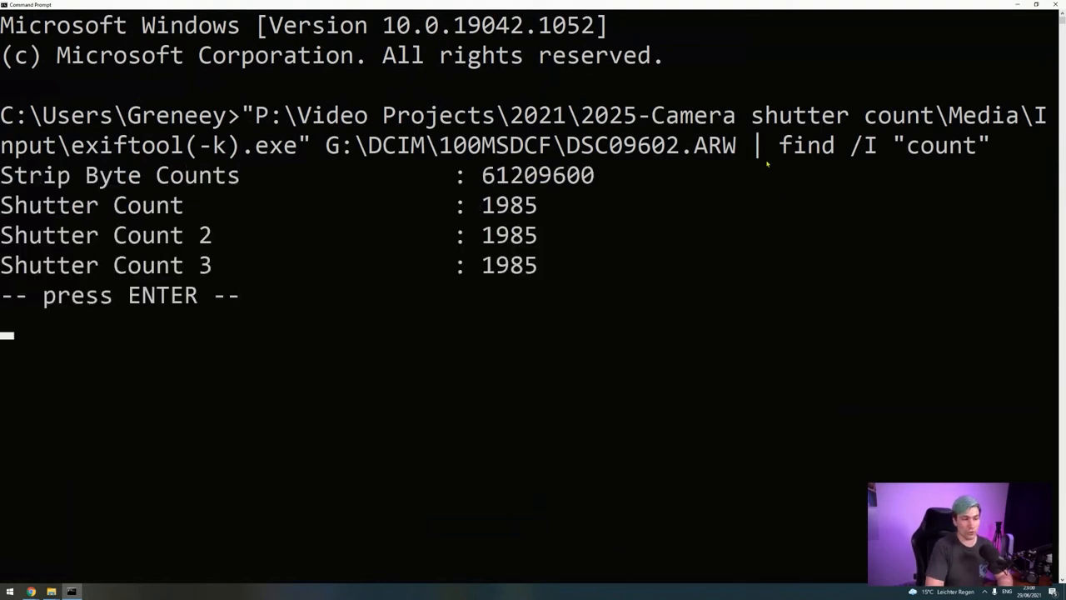